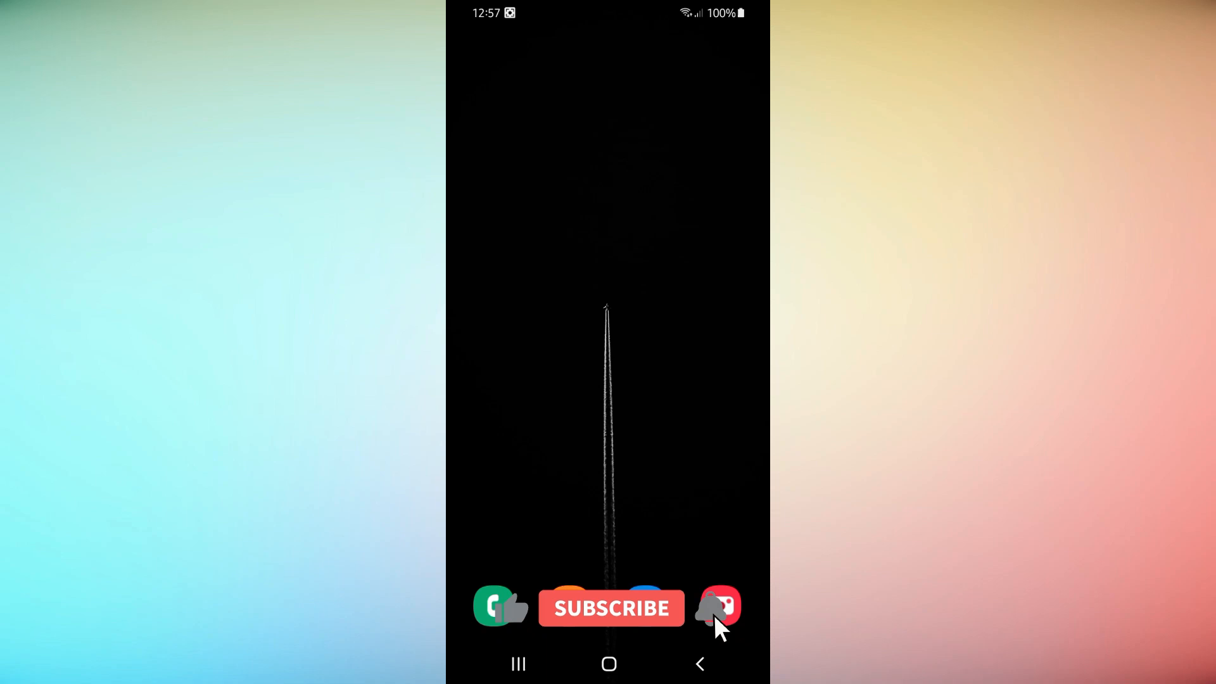
Launch WhatsApp from the home screen.
left_click(612, 608)
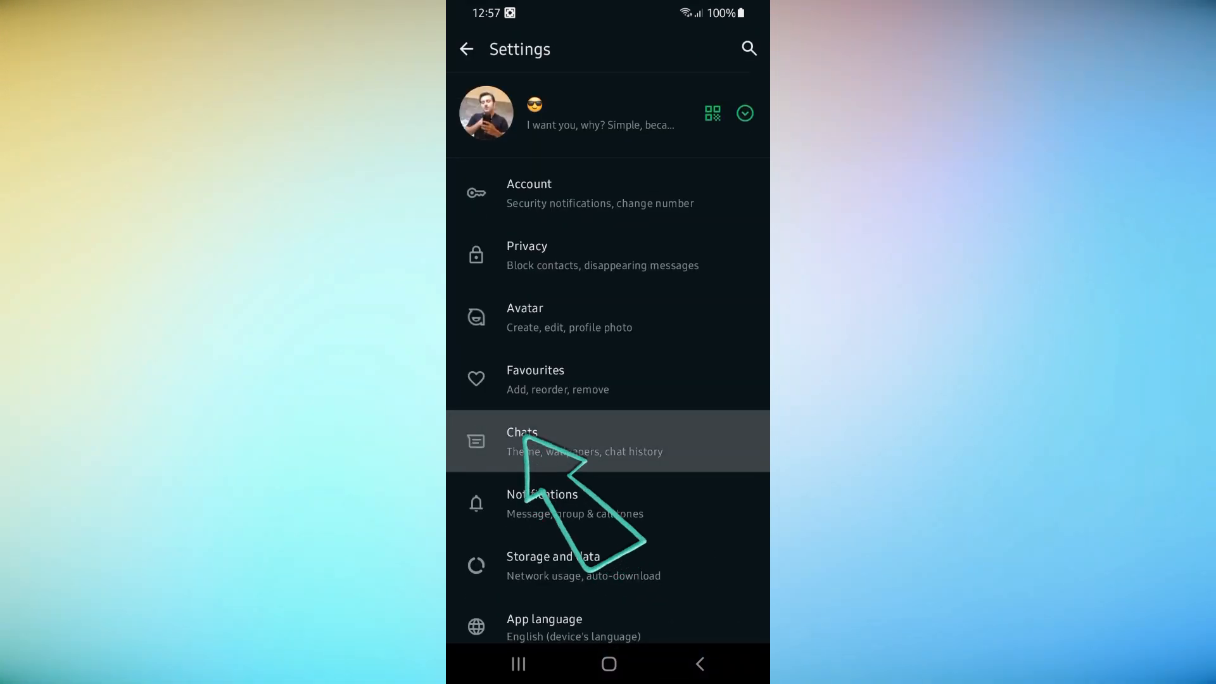
Go to the Chats section of WhatsApp Settings.
left_click(555, 440)
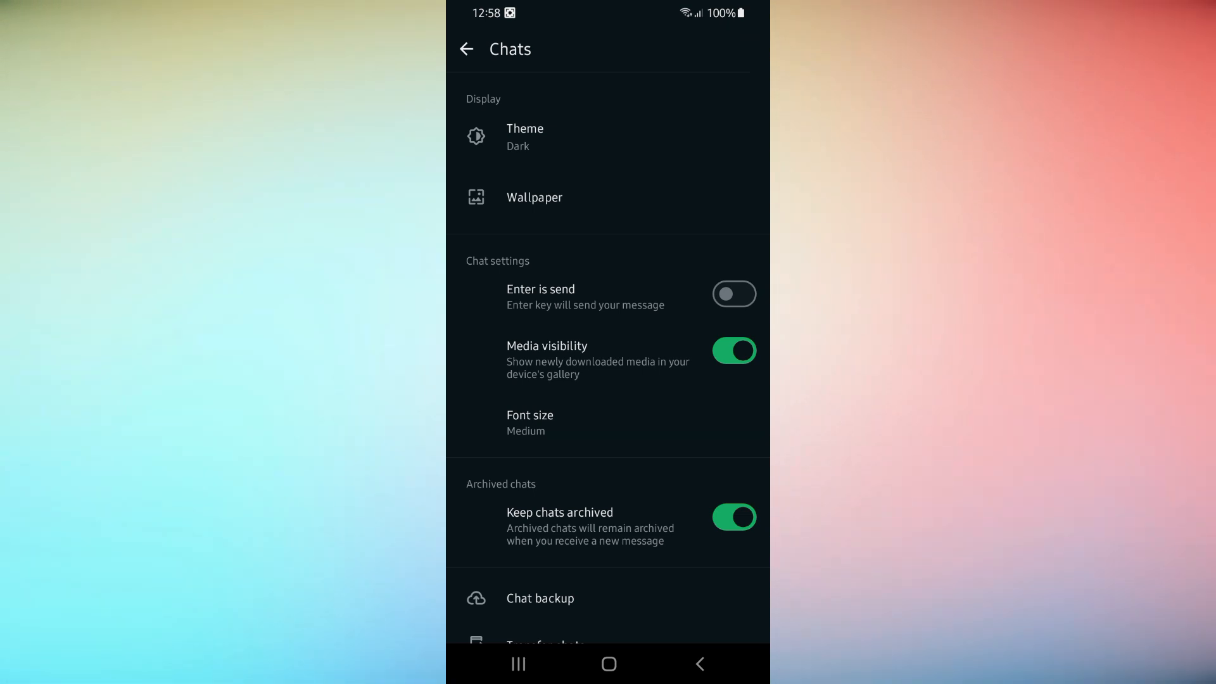
Change the WhatsApp theme from Dark to Light and confirm it.
left_click(524, 137)
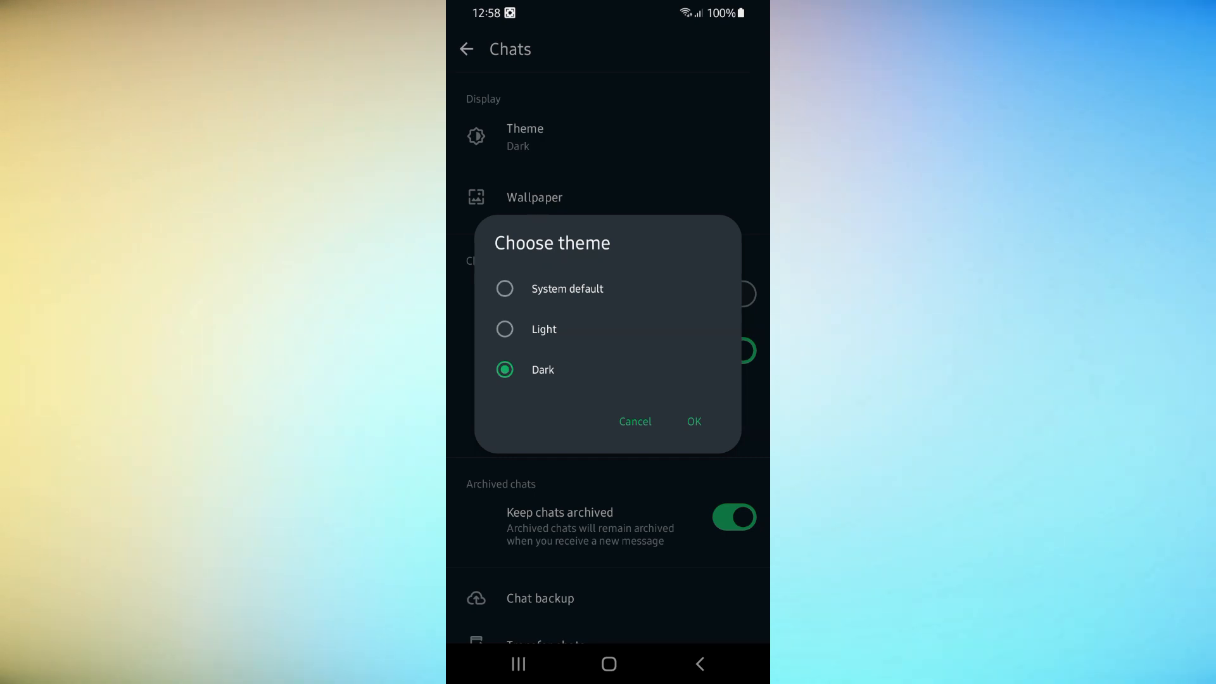
left_click(504, 329)
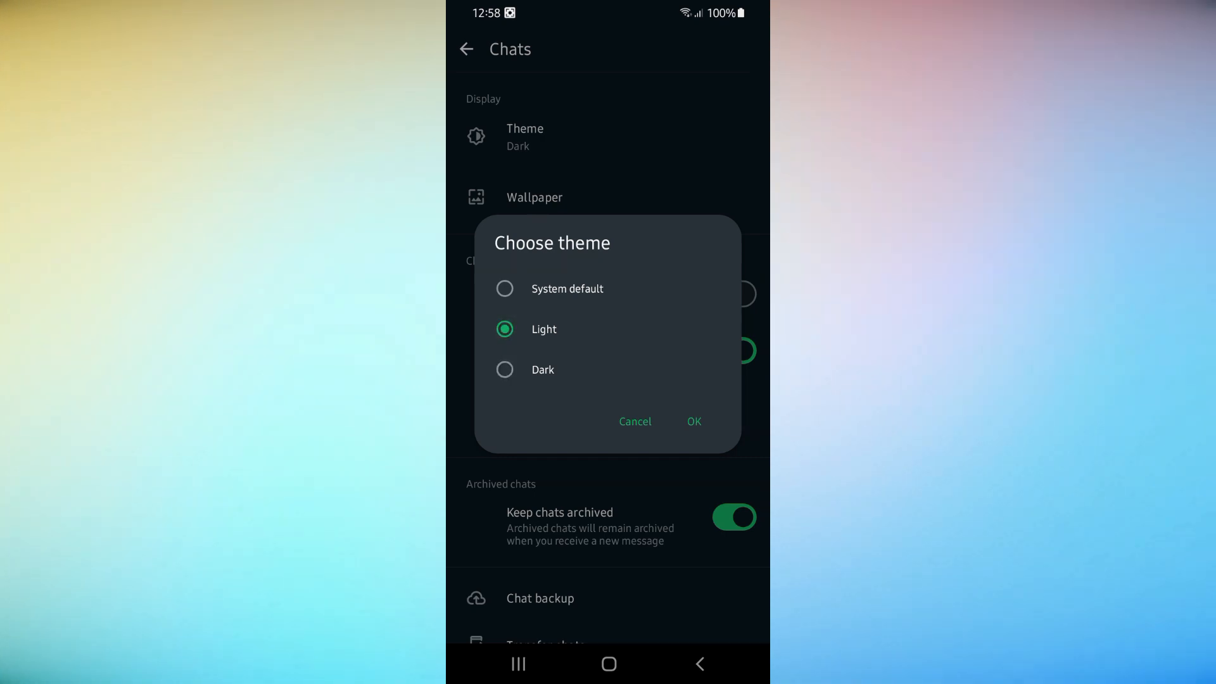
left_click(504, 289)
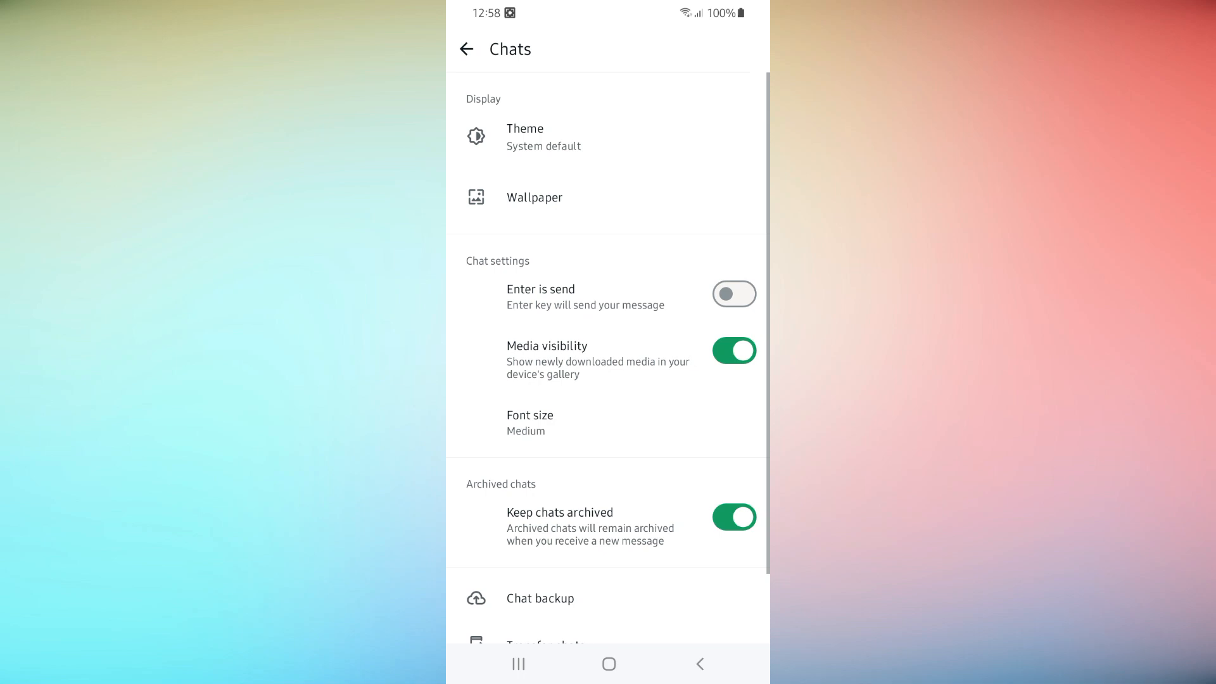